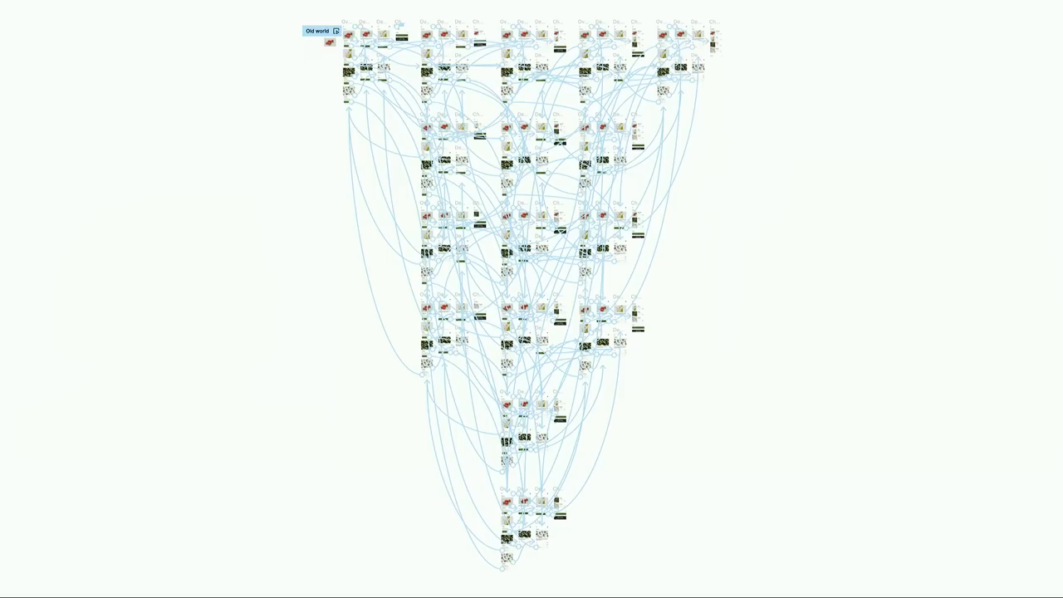
Play the grocery prototype: view a product, add Daisies to the basket and raise its quantity.
click(335, 30)
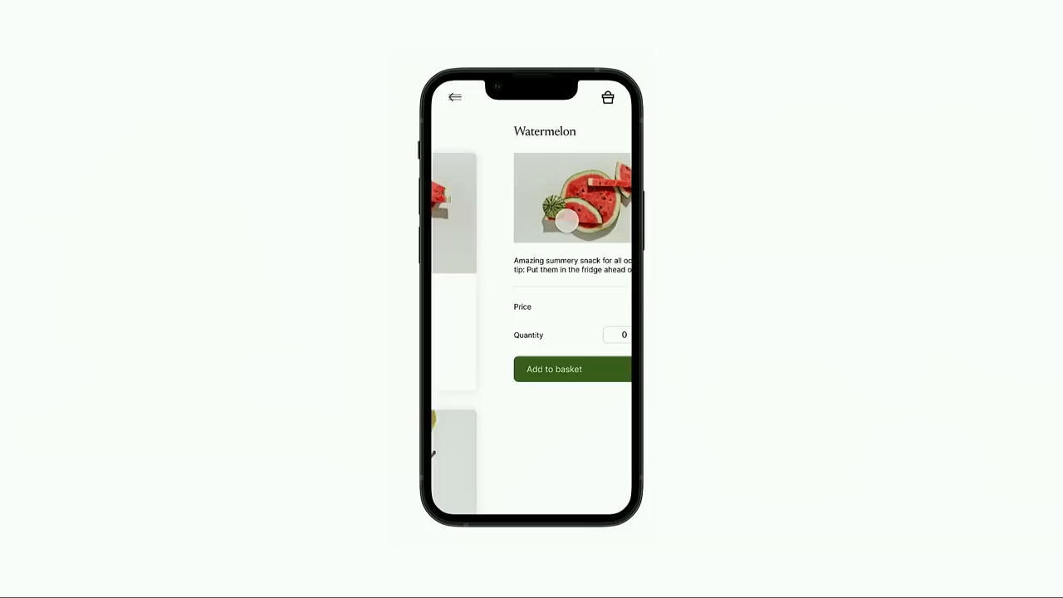
click(455, 97)
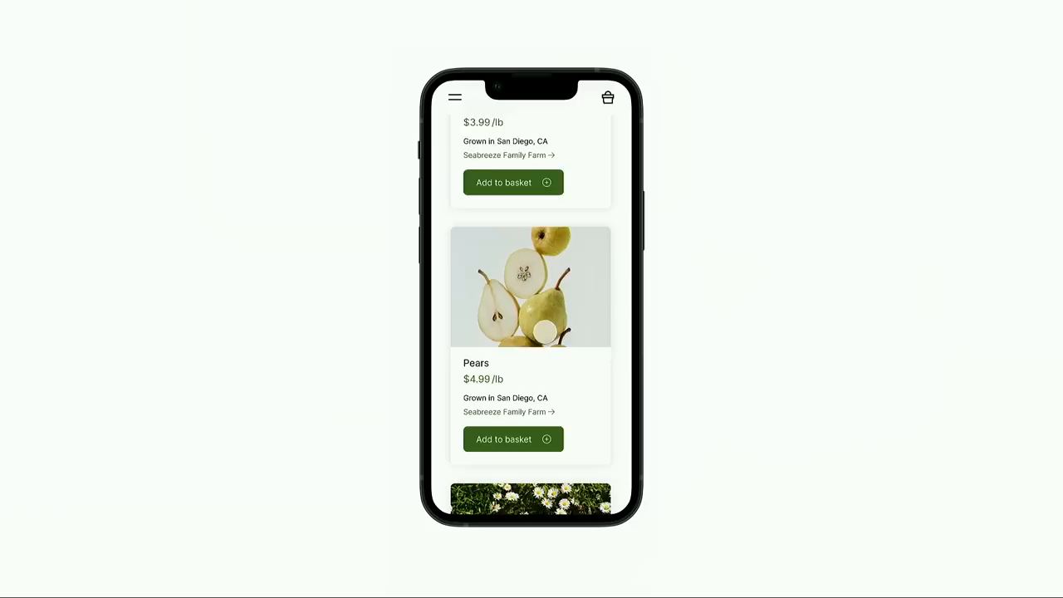
click(608, 97)
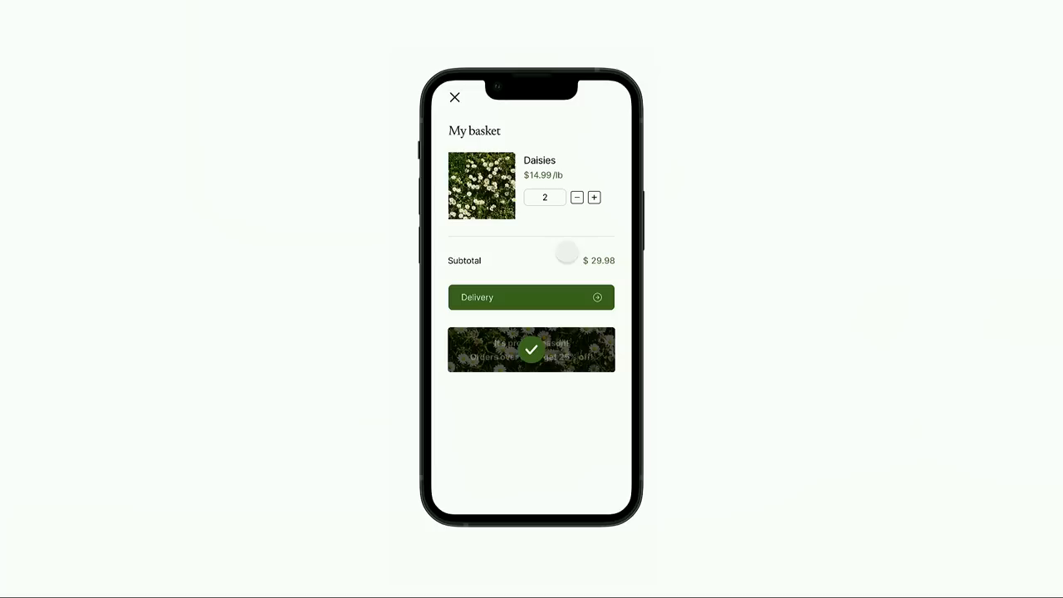
click(595, 198)
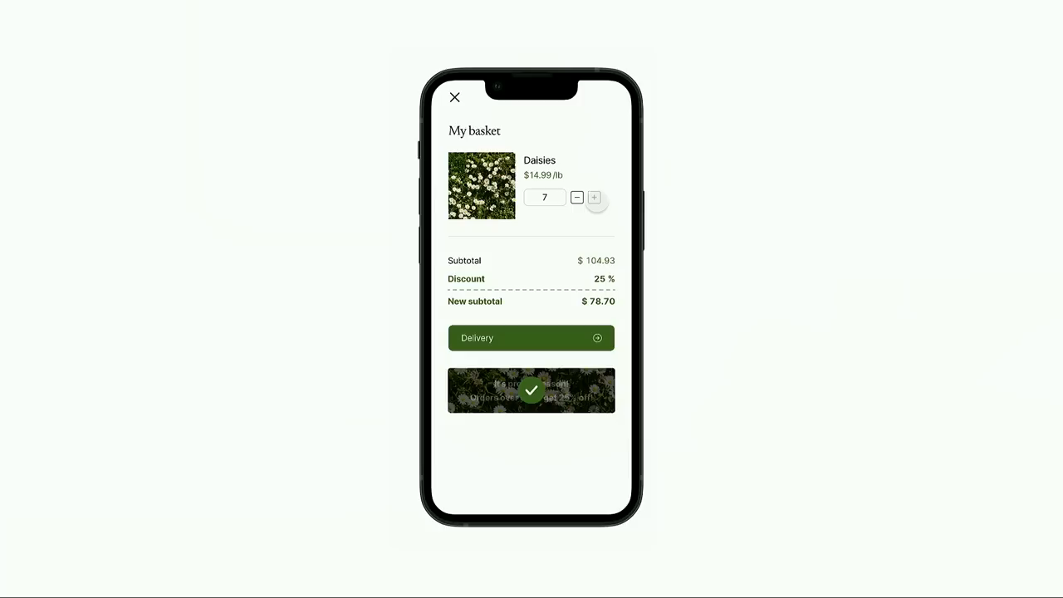
click(455, 96)
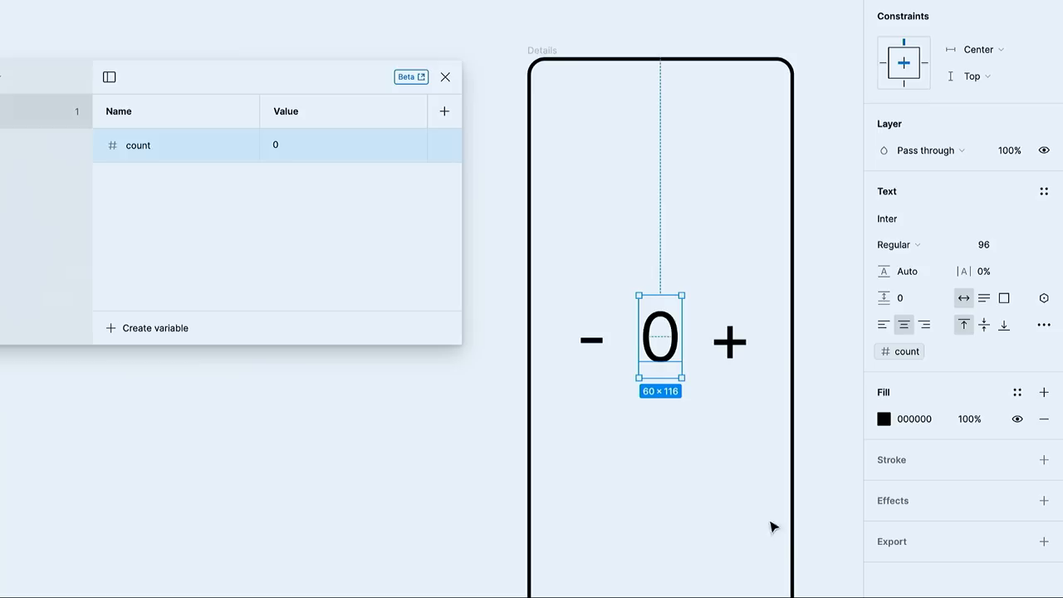
Bind the counter's number text in the Details frame to the count variable.
click(341, 144)
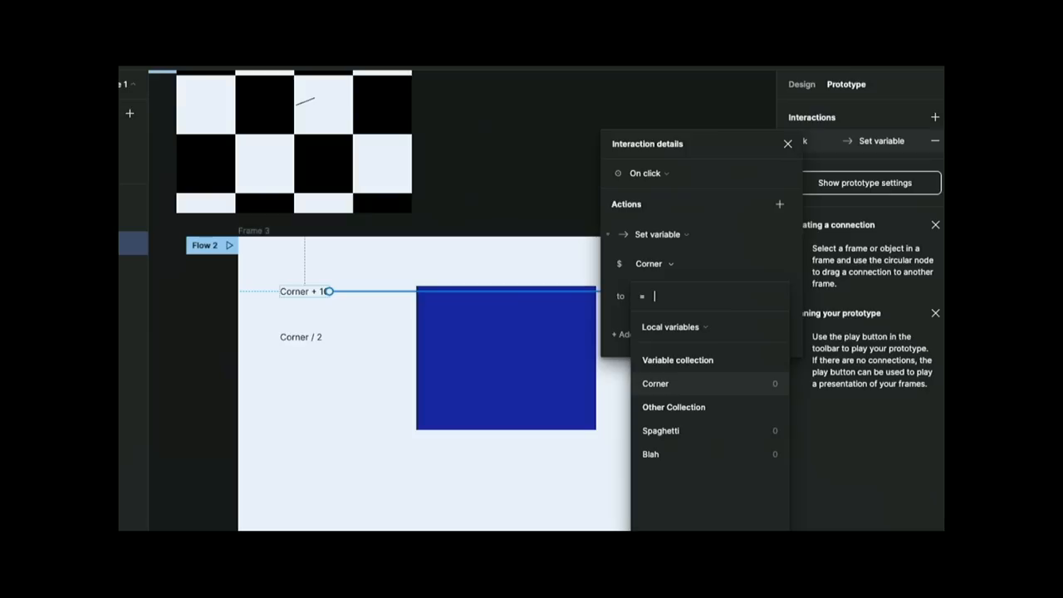
Start the Set variable expression for Corner, choosing from Local variables.
click(787, 143)
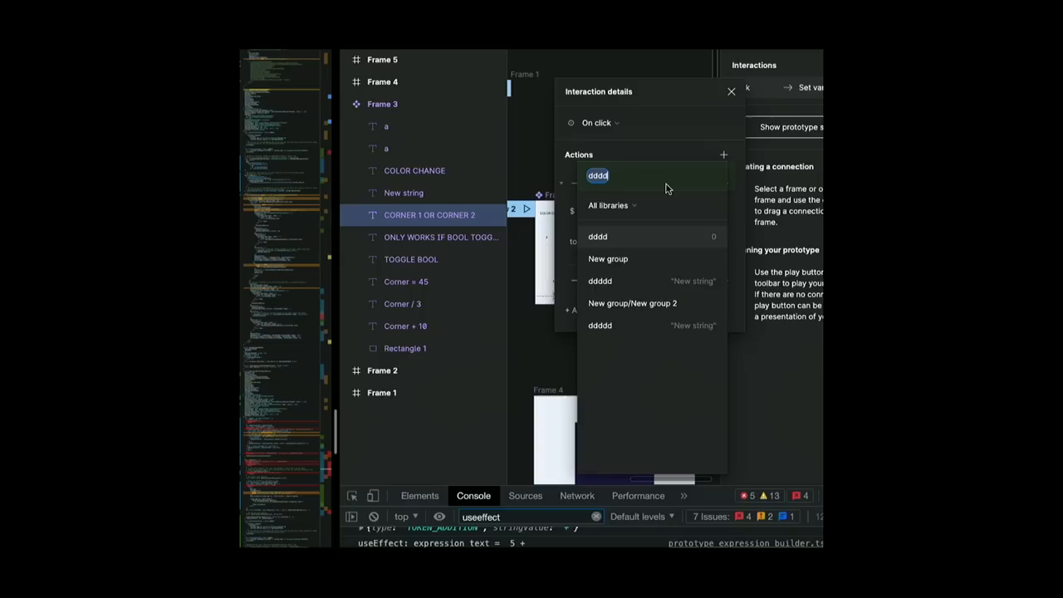
Enter 5 into the set-variable expression field while searching variables from all libraries.
text(5)
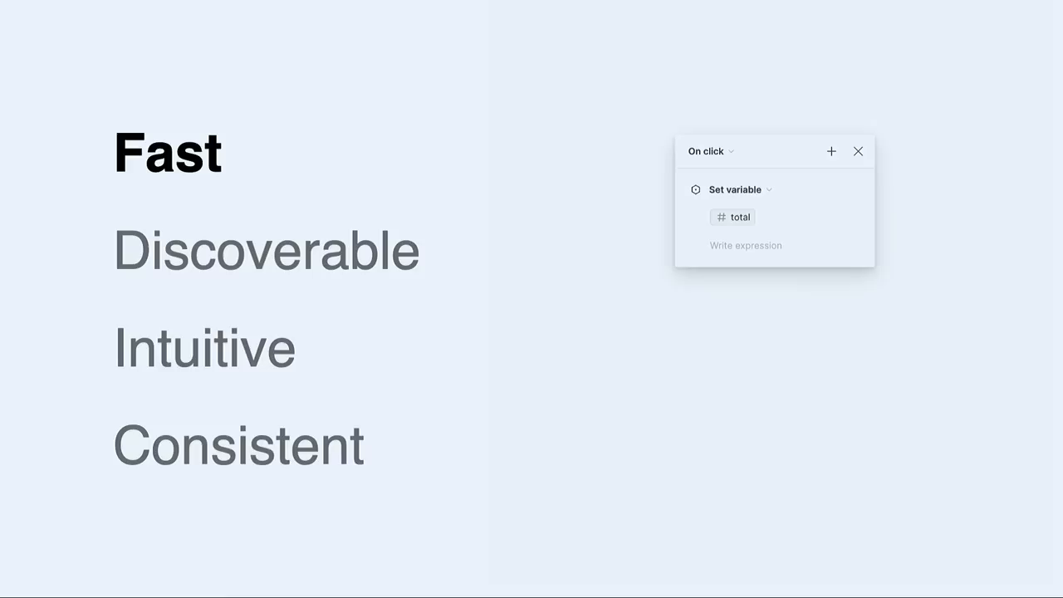
Advance to the slide listing Fast, Discoverable, Intuitive, Consistent beside the Set variable mockup.
click(744, 245)
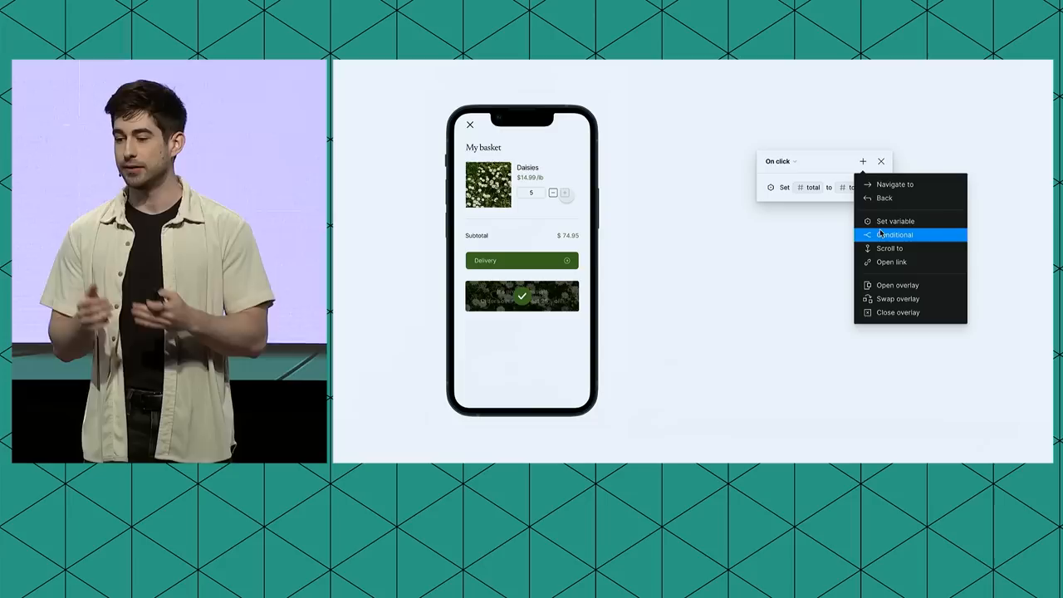
Add a Conditional action after the Set total action in the On click interaction.
click(896, 234)
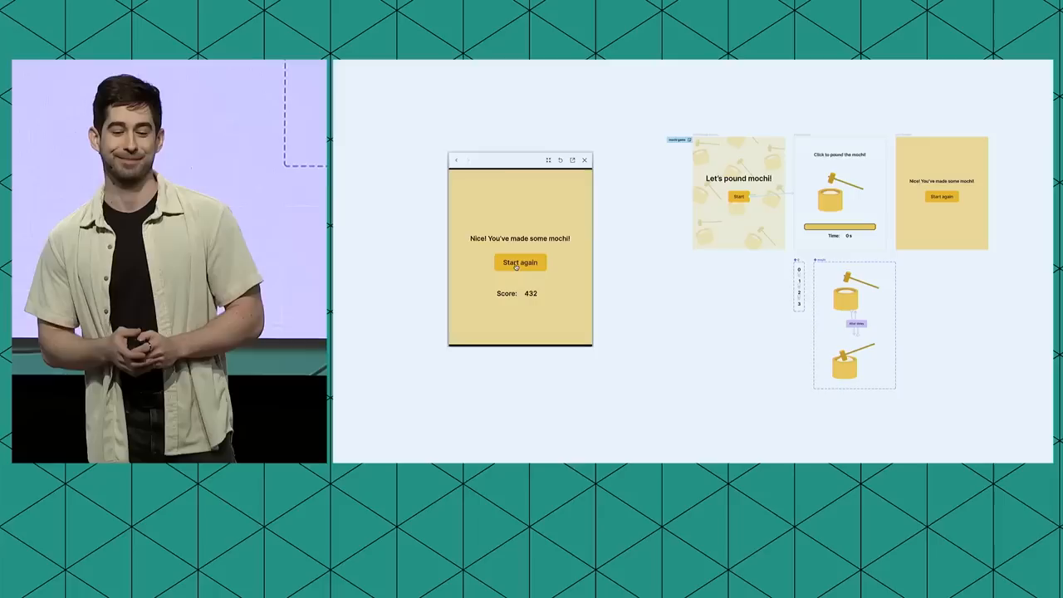
Restart the mochi game from the Start again button in the inline preview.
click(519, 263)
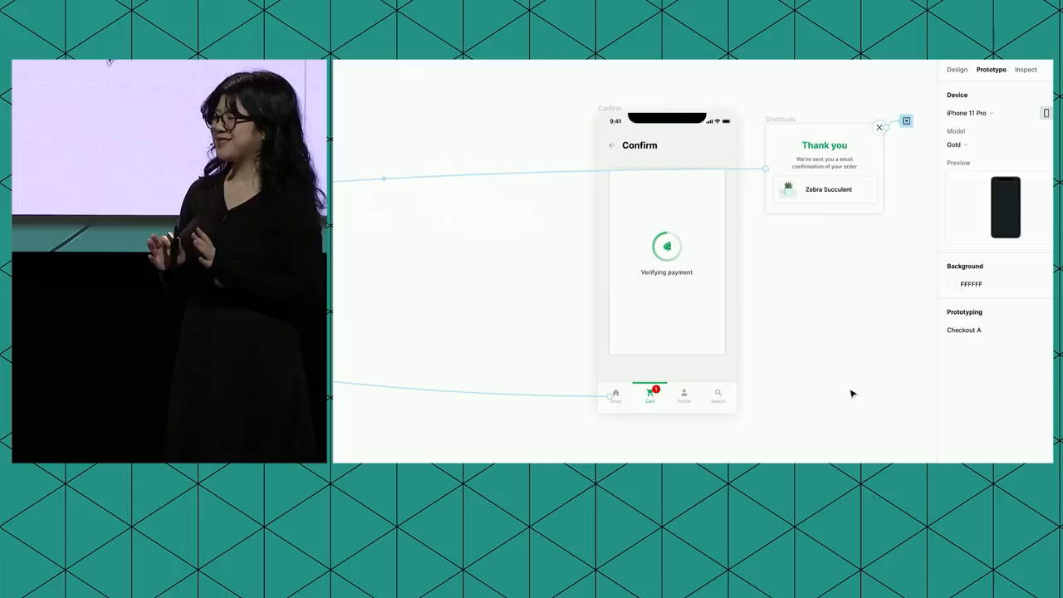
Select the Confirm-to-Thank you connection in the checkout prototype on iPhone 11 Pro.
click(906, 120)
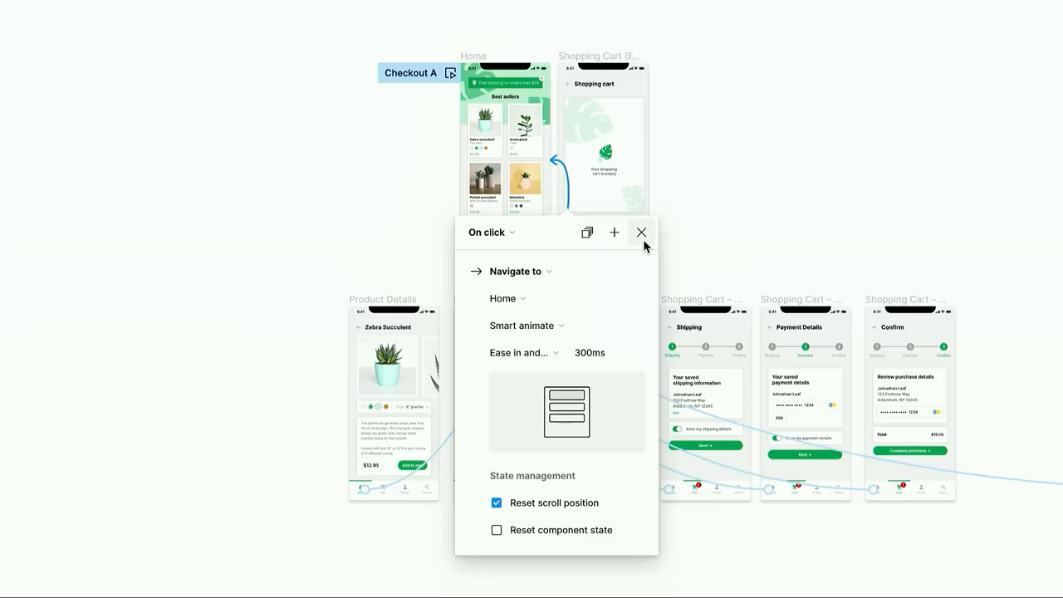
Dismiss the Home link settings and select the On drag interaction on the canvas.
click(526, 324)
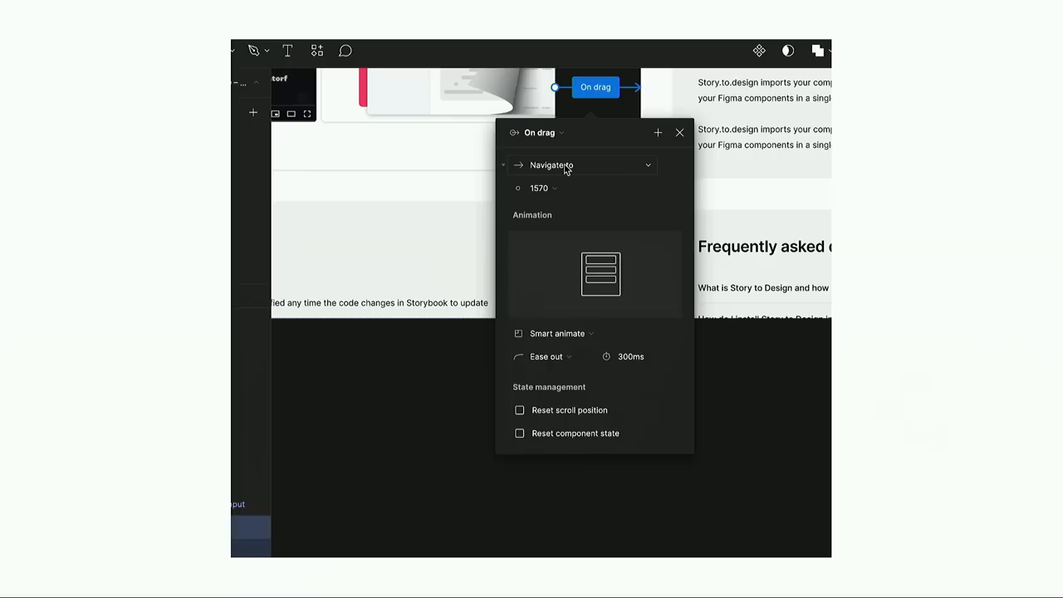
click(581, 165)
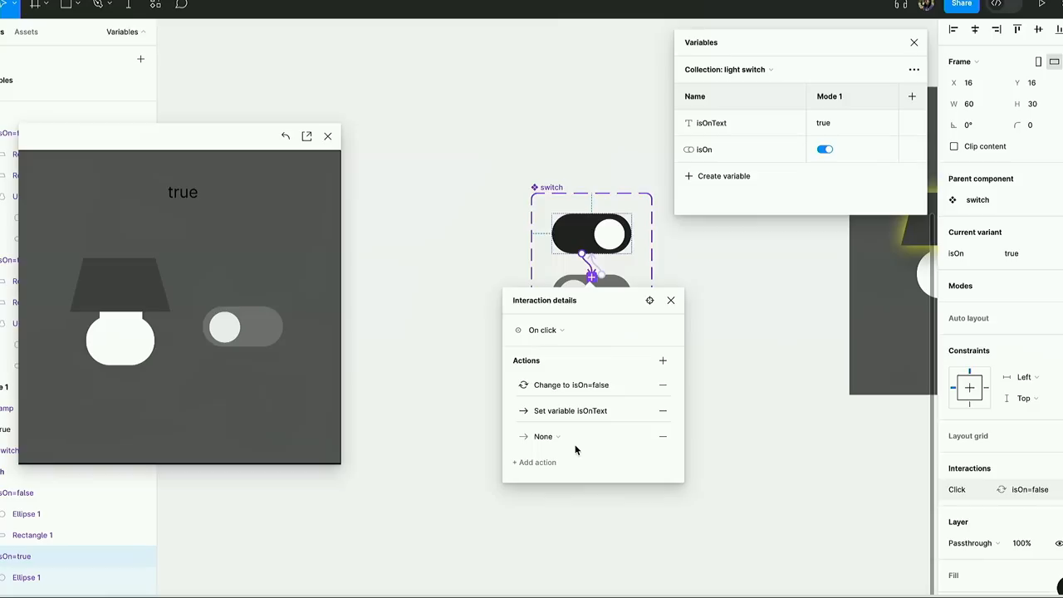
Add a third action to the switch's On click interaction and list its action types.
click(543, 435)
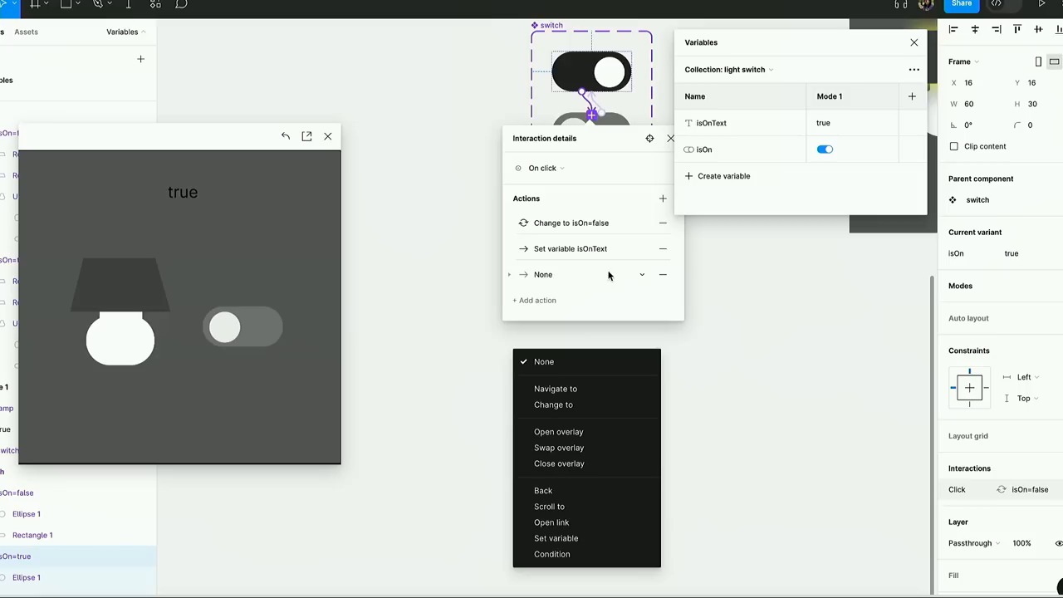
click(554, 538)
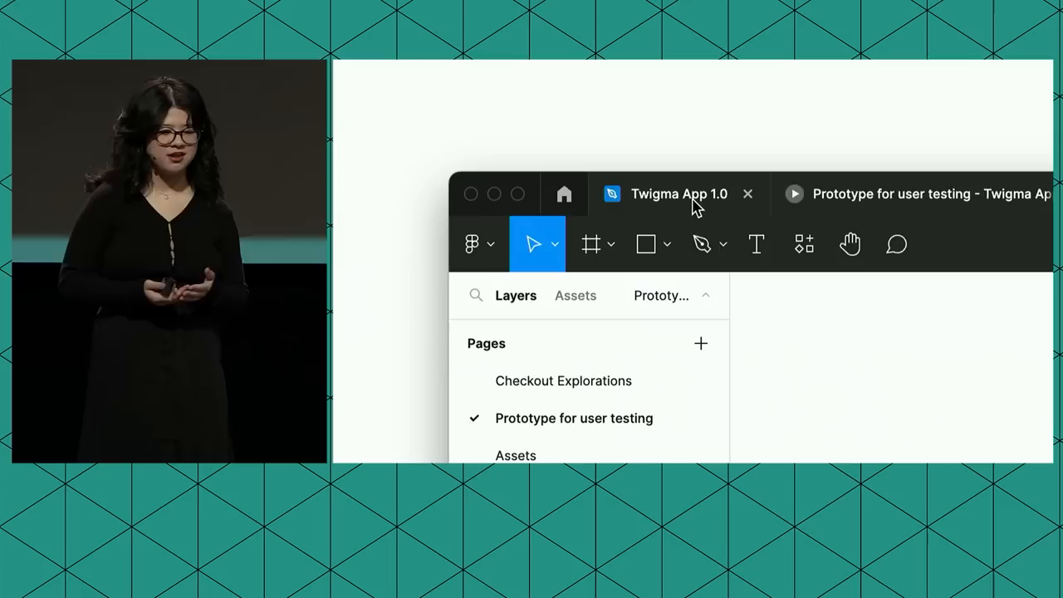
Switch to the 'Twigma App 1.0' design file to show its pages, including Prototype for user testing.
click(913, 192)
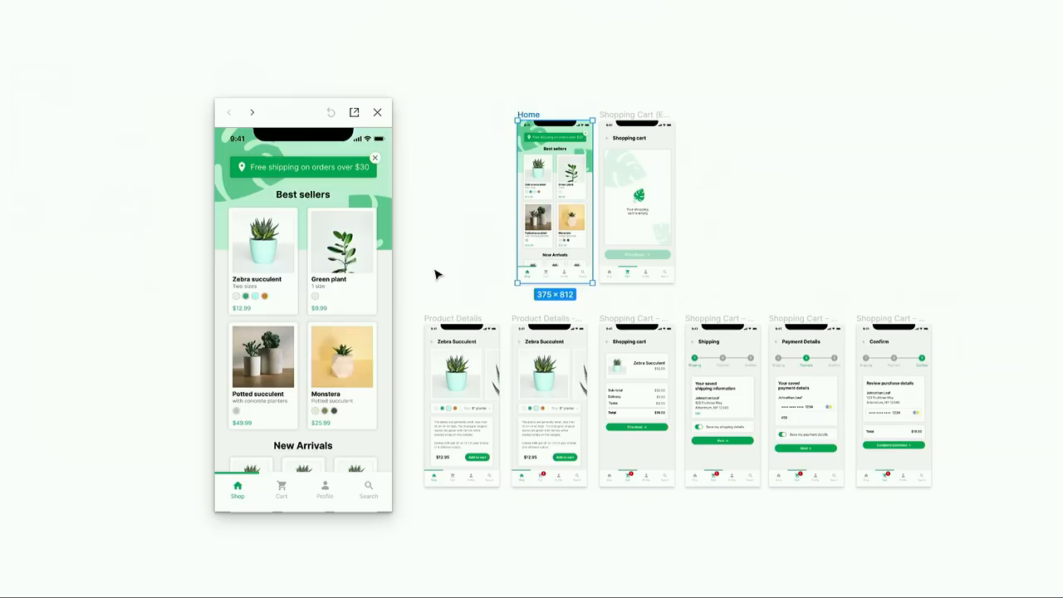
click(921, 44)
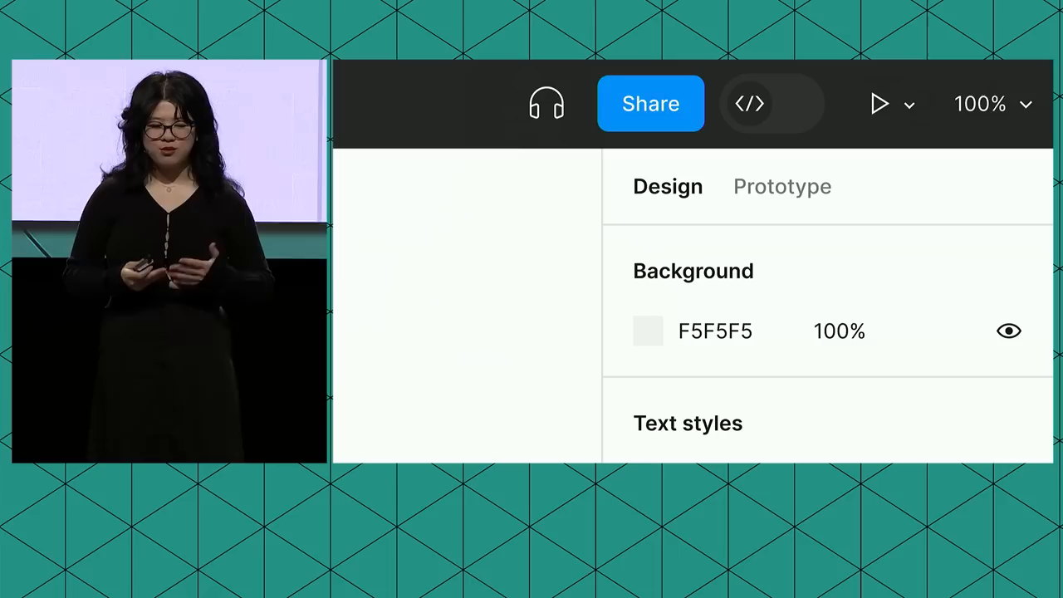
With nothing selected, reveal the page background F5F5F5 at 100% and its text styles.
scroll(down, 3)
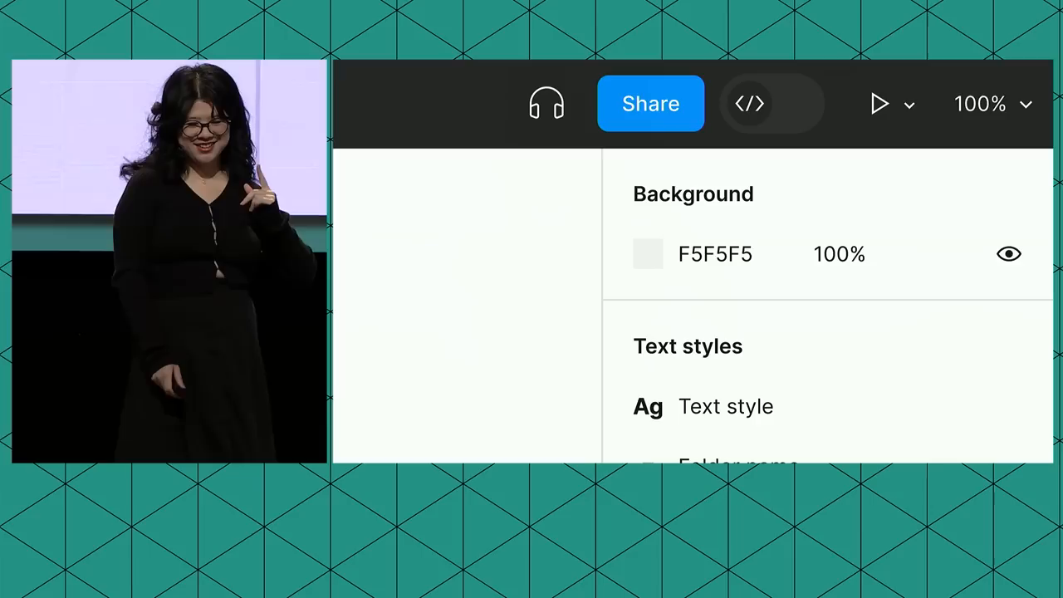